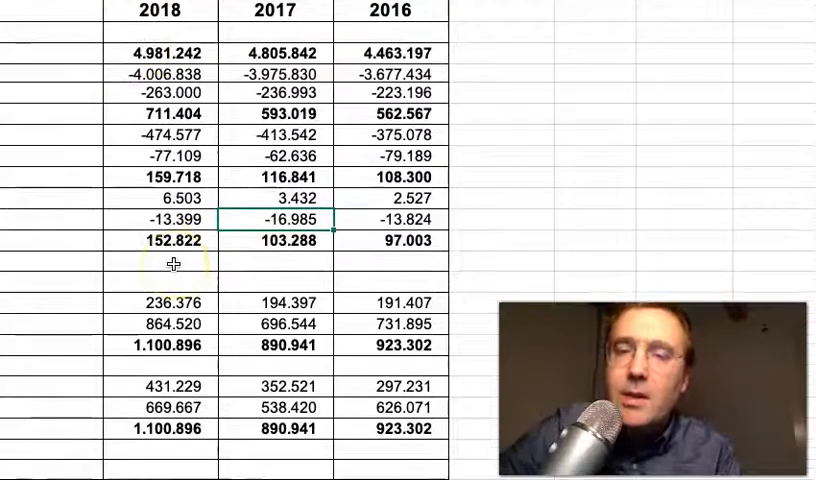
# Begin a difference formula in the spare cell beside 12,0, referencing B31 (the 2018 figure 15,1)
pyautogui.scroll(-3)
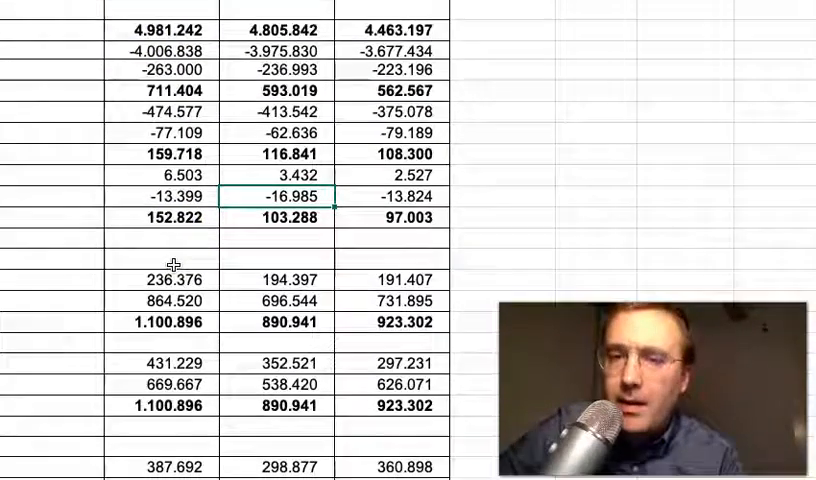
pyautogui.scroll(-3)
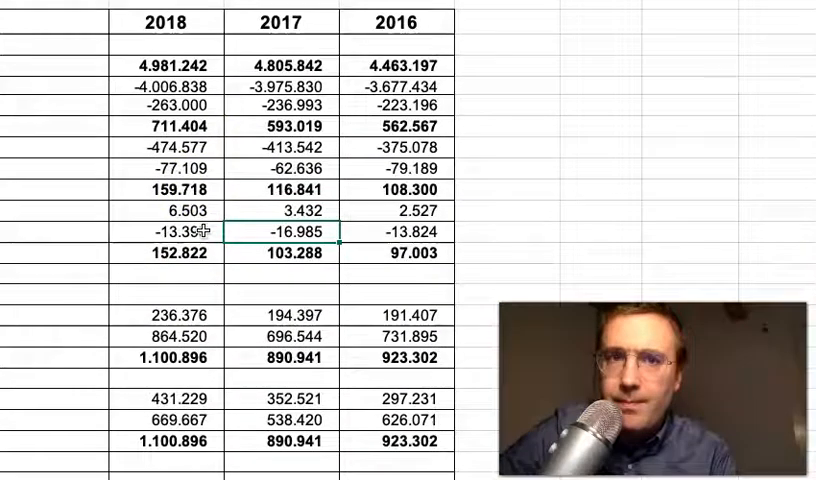
pyautogui.scroll(-3)
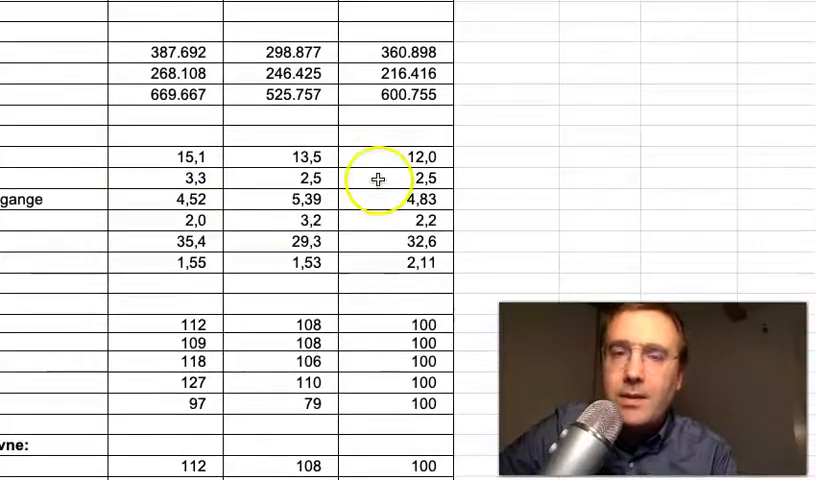
pyautogui.click(504, 164)
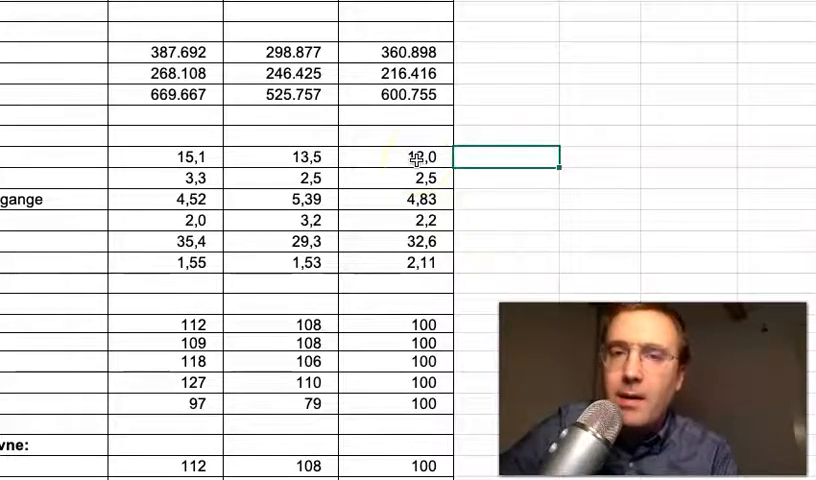
pyautogui.write('=')
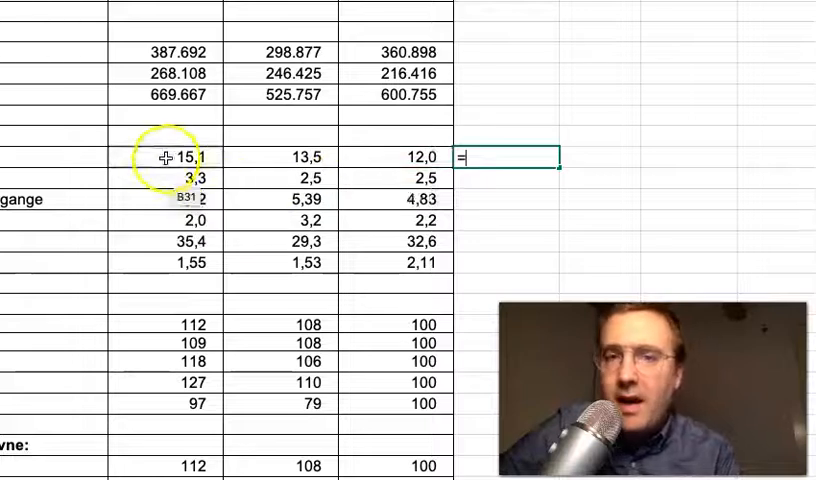
pyautogui.click(176, 160)
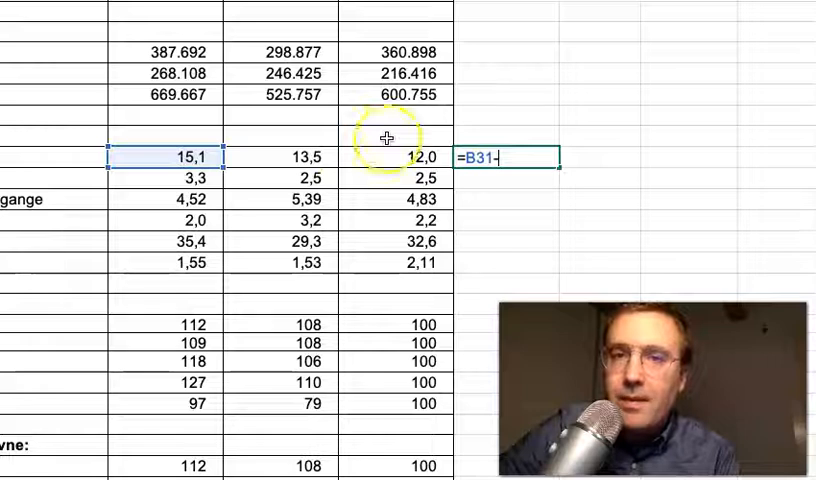
pyautogui.moveTo(408, 156)
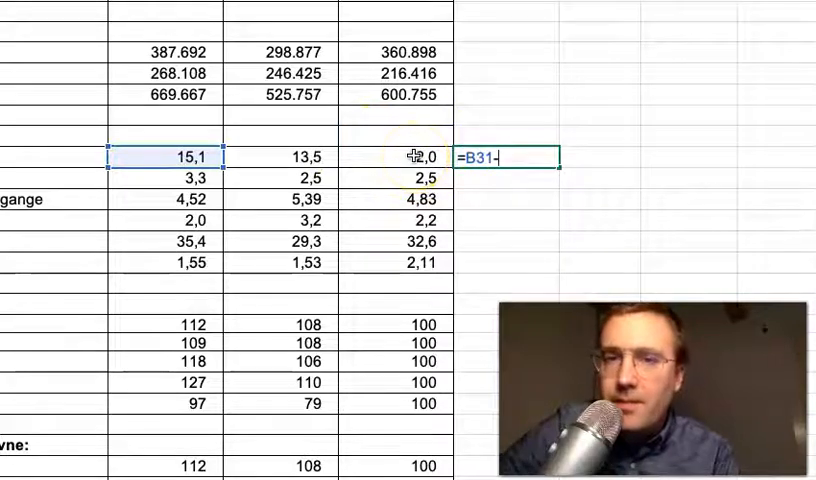